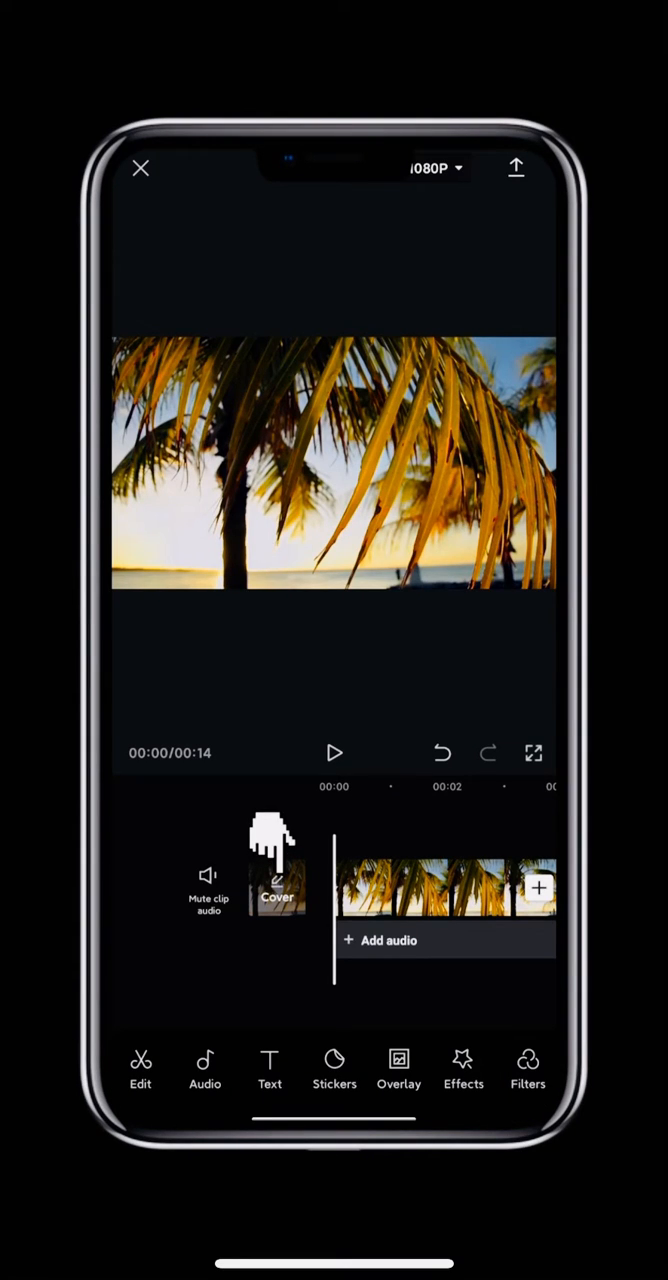
Enter the cover editor for the palm-tree video and start adding text
click(278, 884)
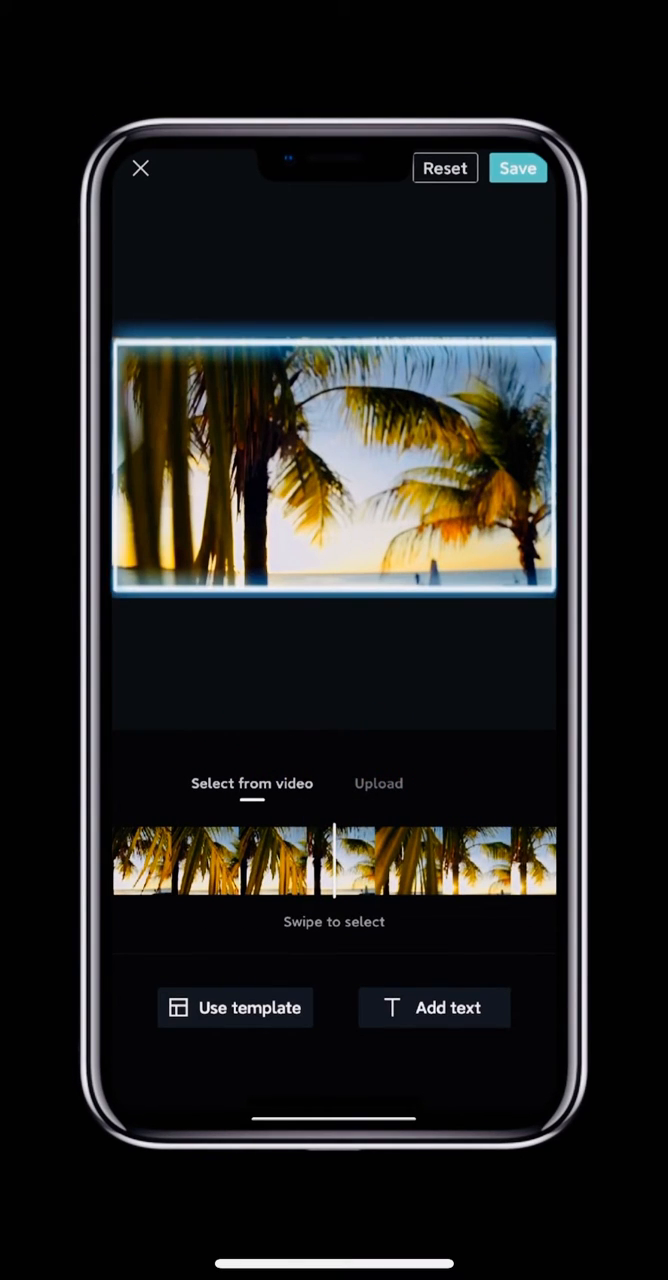
click(434, 1008)
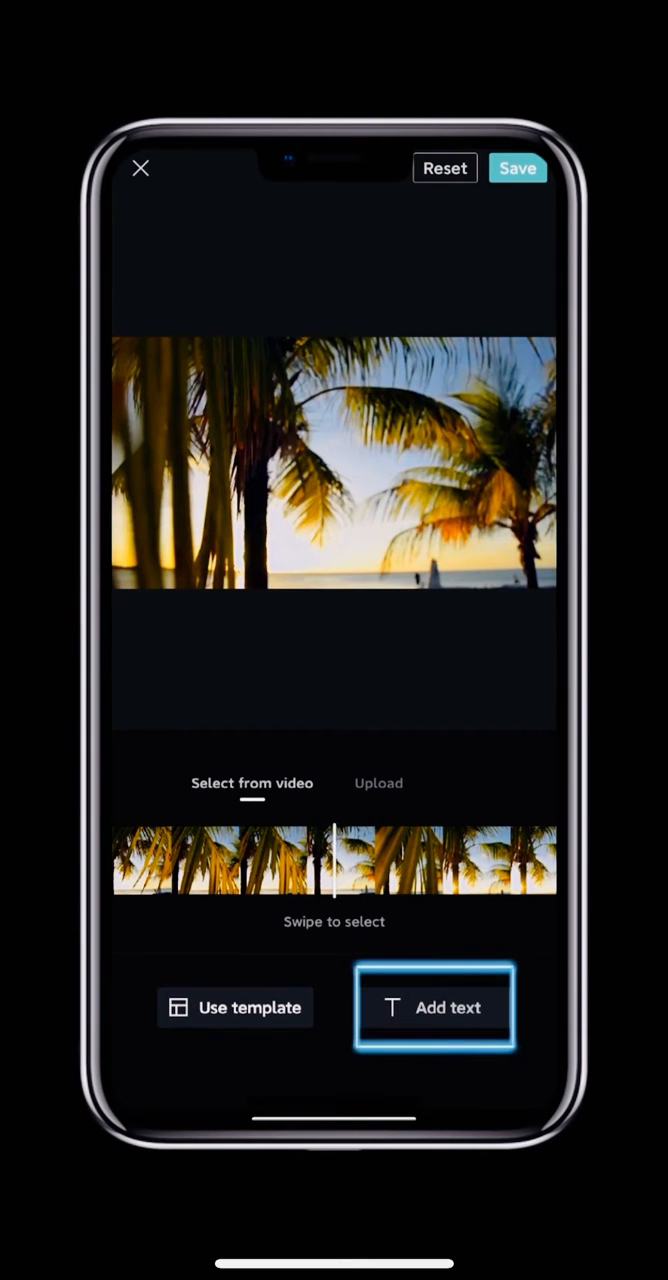
Place the default 'CapCut' text box on the cover and save it
click(434, 1008)
text(CapCut)
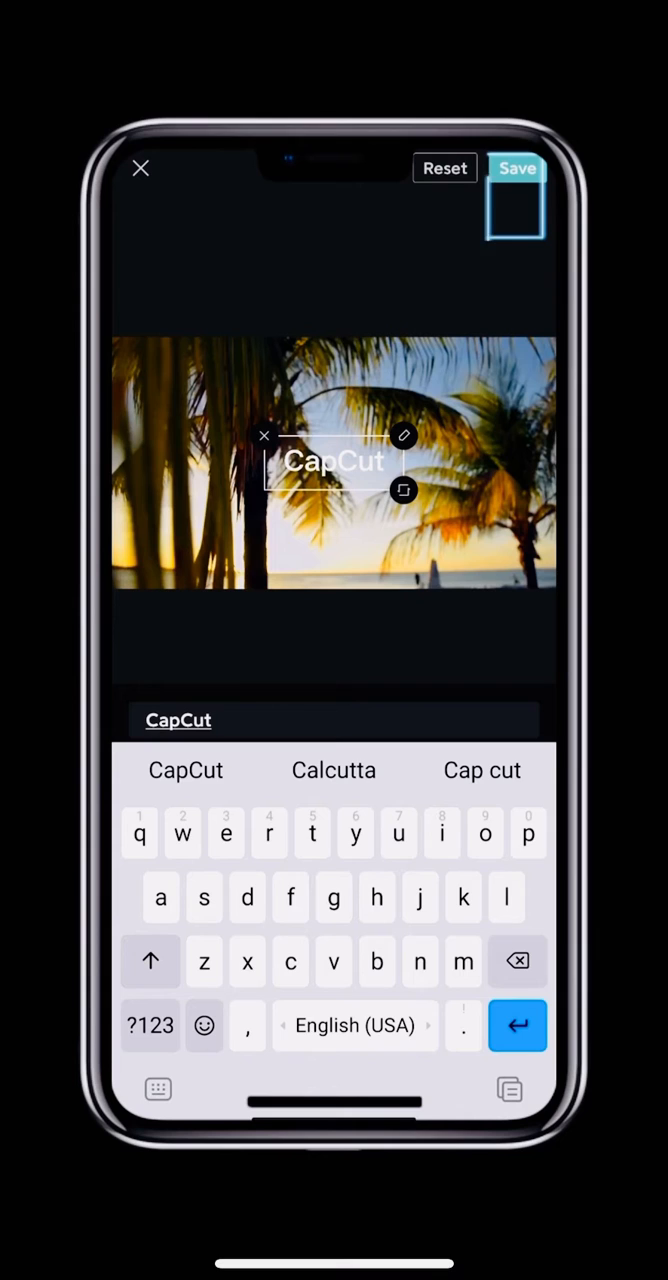
click(516, 168)
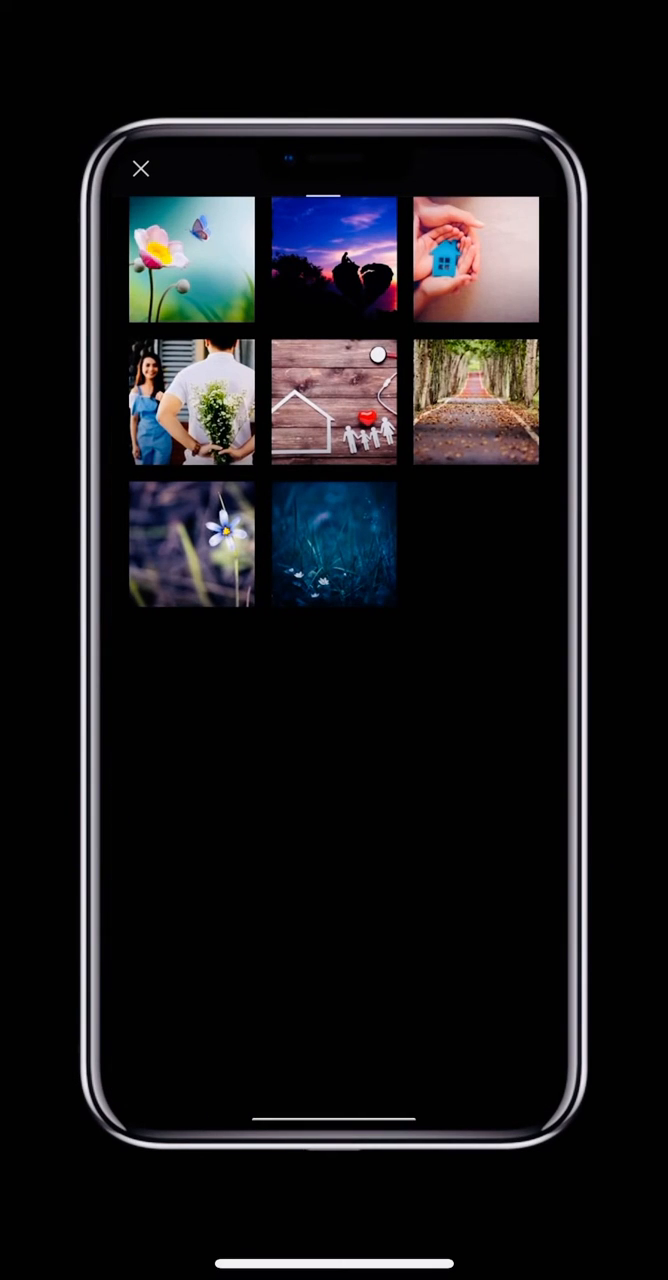
Choose the couple-with-flowers photo from Upload and confirm its crop
click(192, 404)
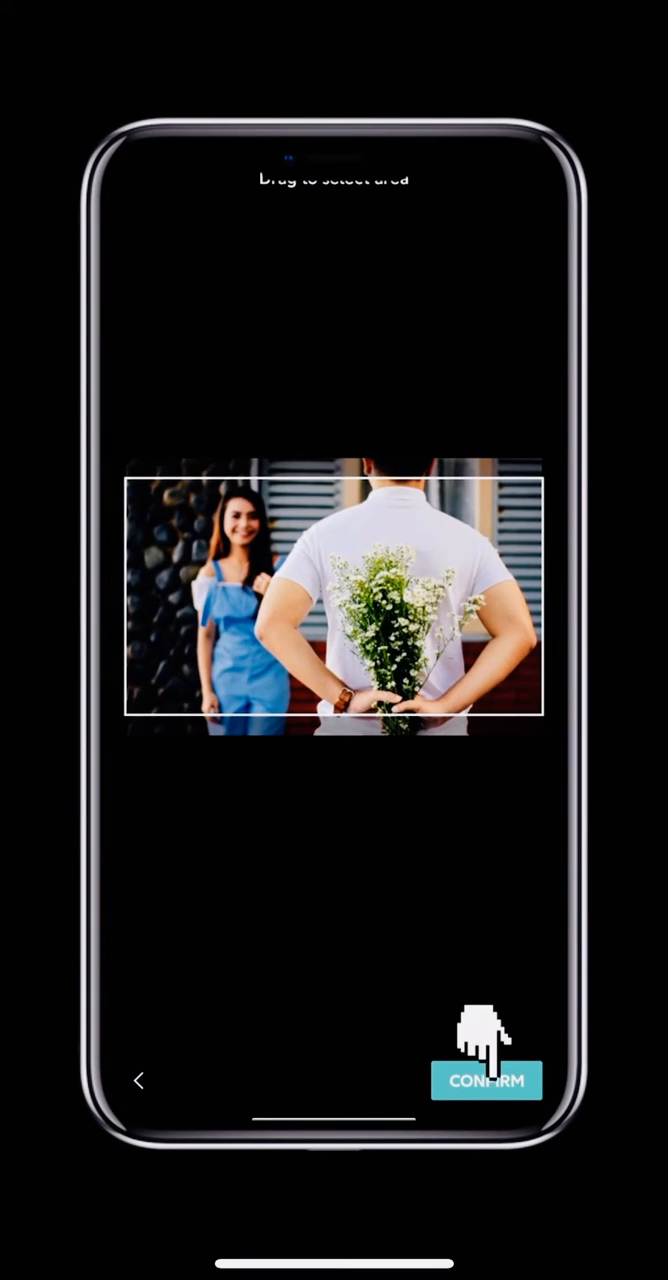
click(486, 1080)
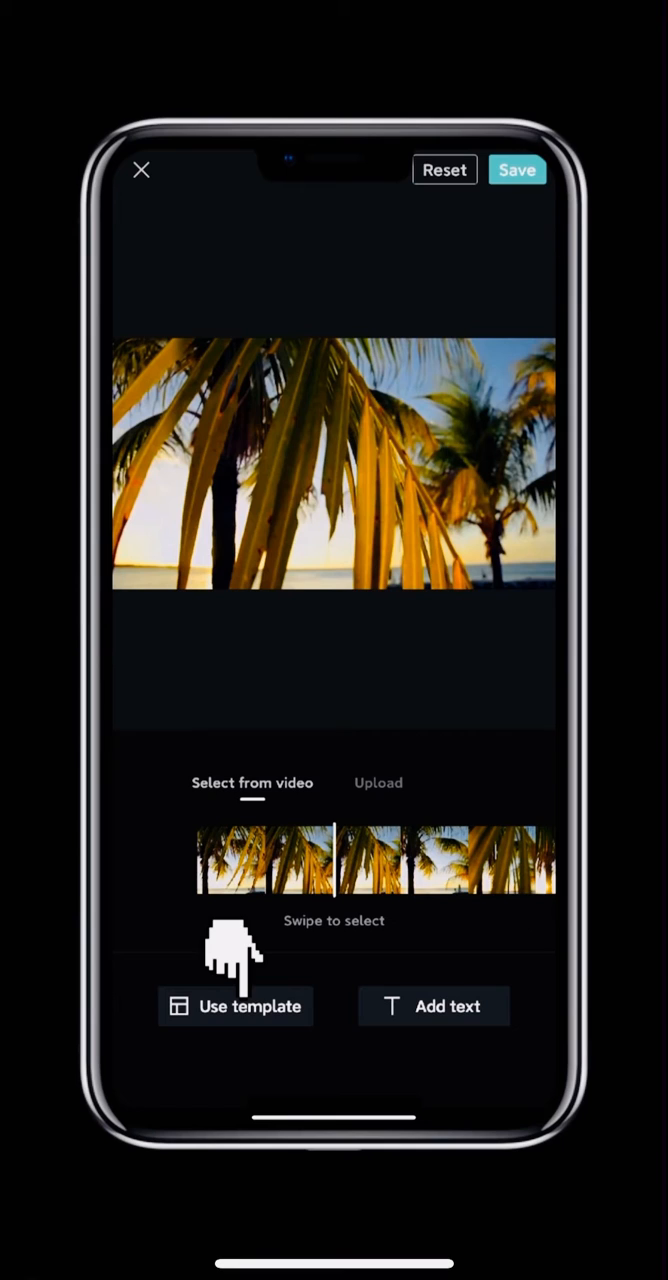
Browse the cover template library through Trending and Food to the Fashion category
click(236, 1006)
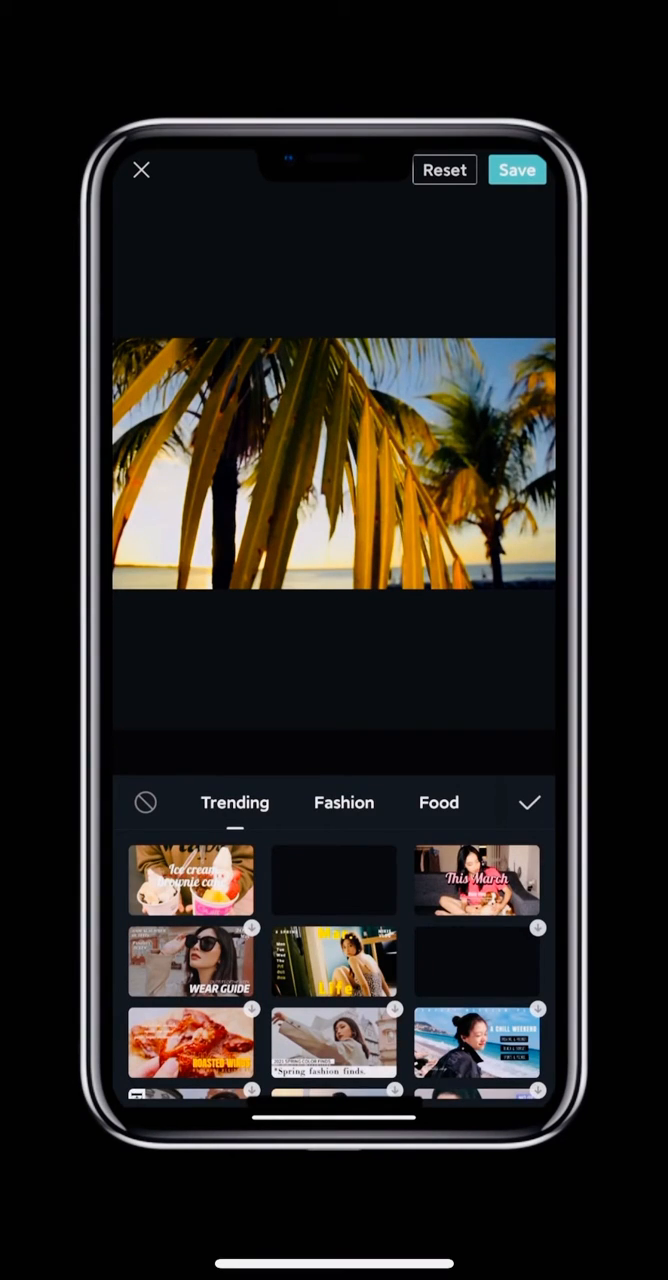
click(236, 802)
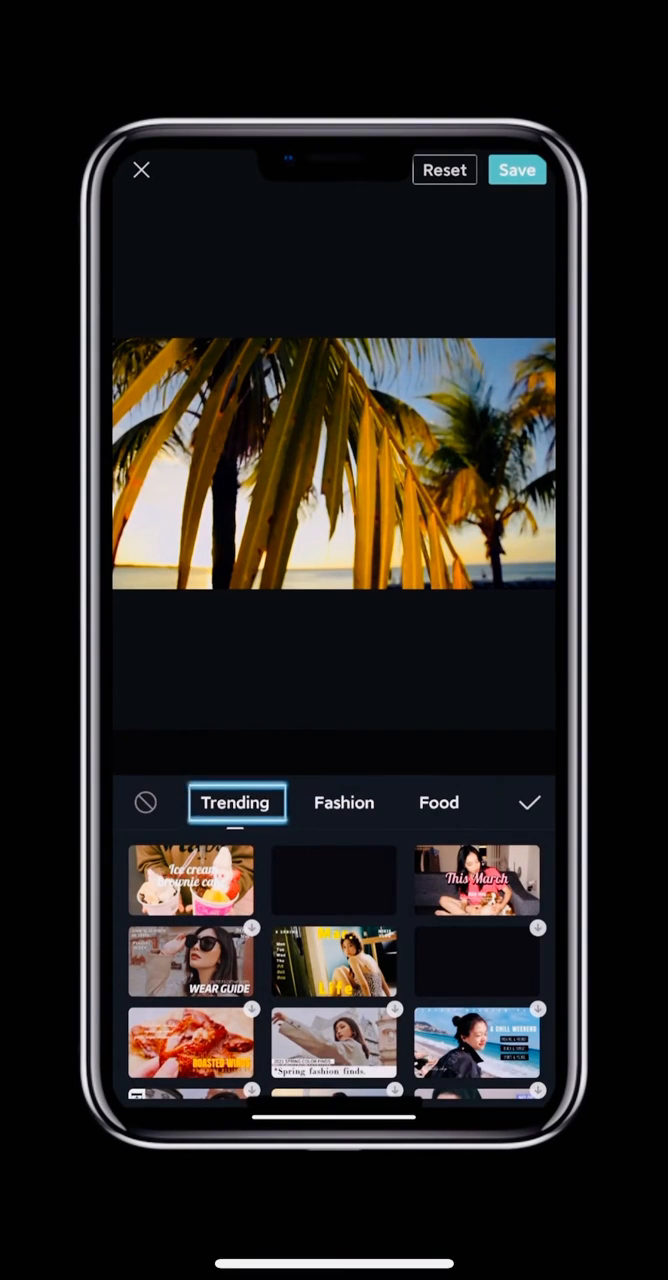
click(438, 802)
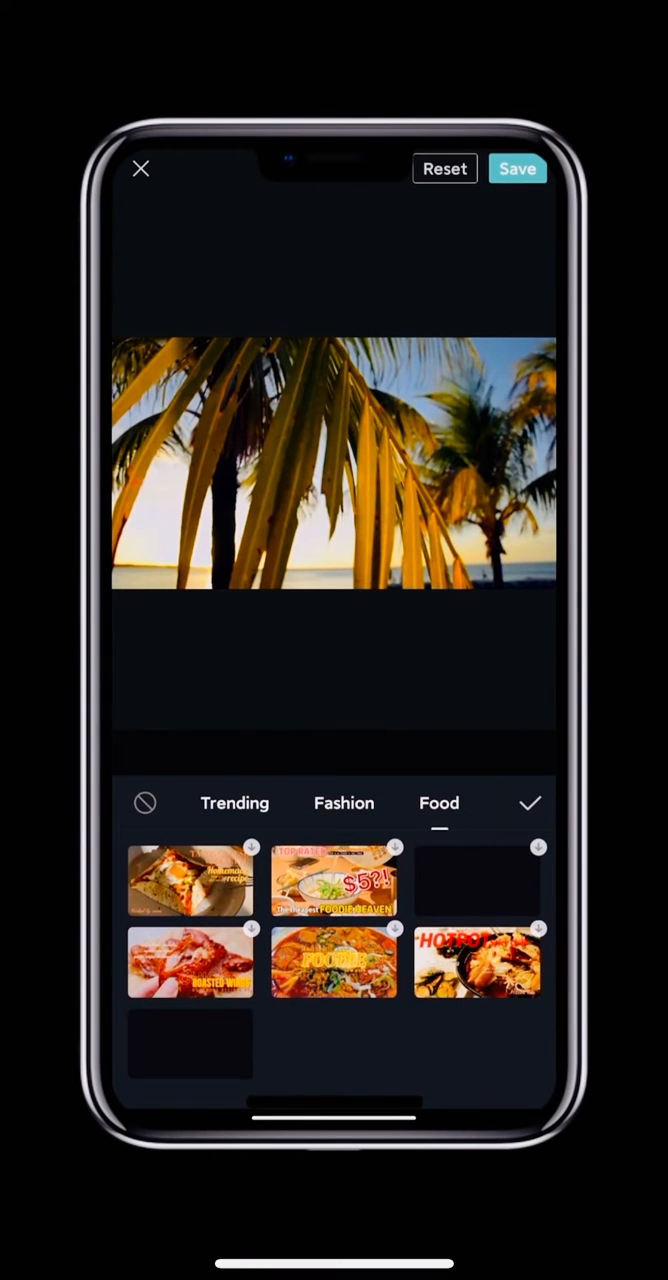
click(344, 804)
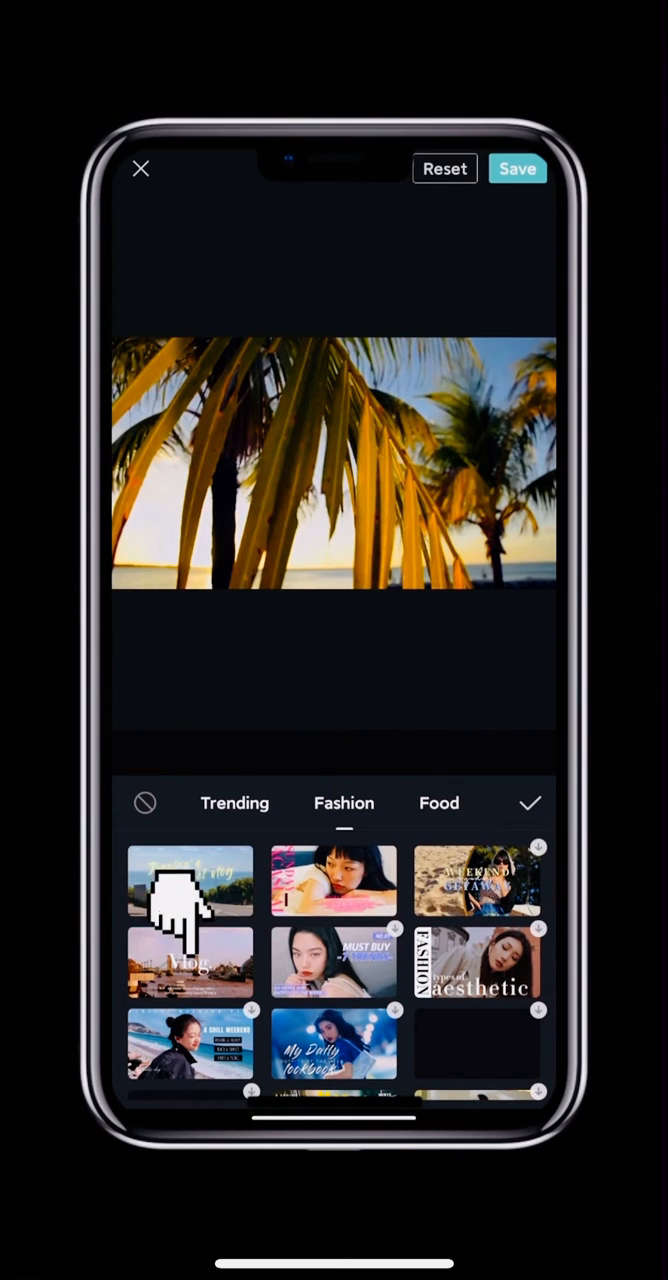
Apply the Fashion Vlog template to the cover and resize its title text
click(190, 960)
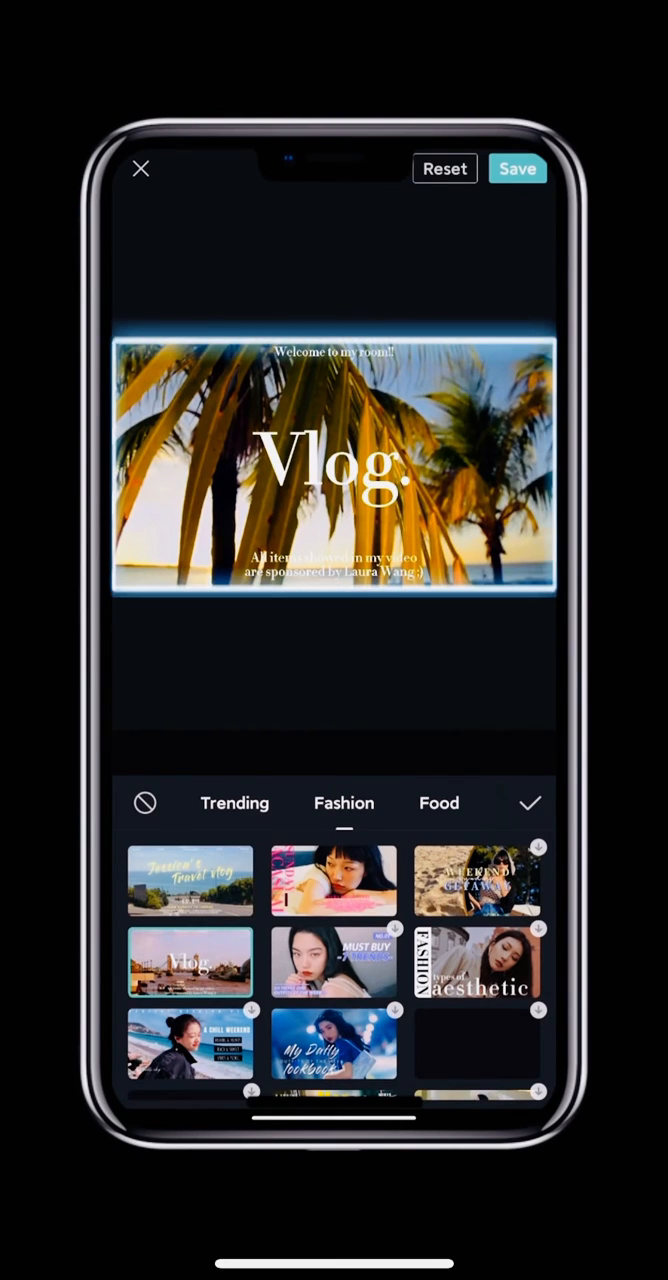
click(332, 464)
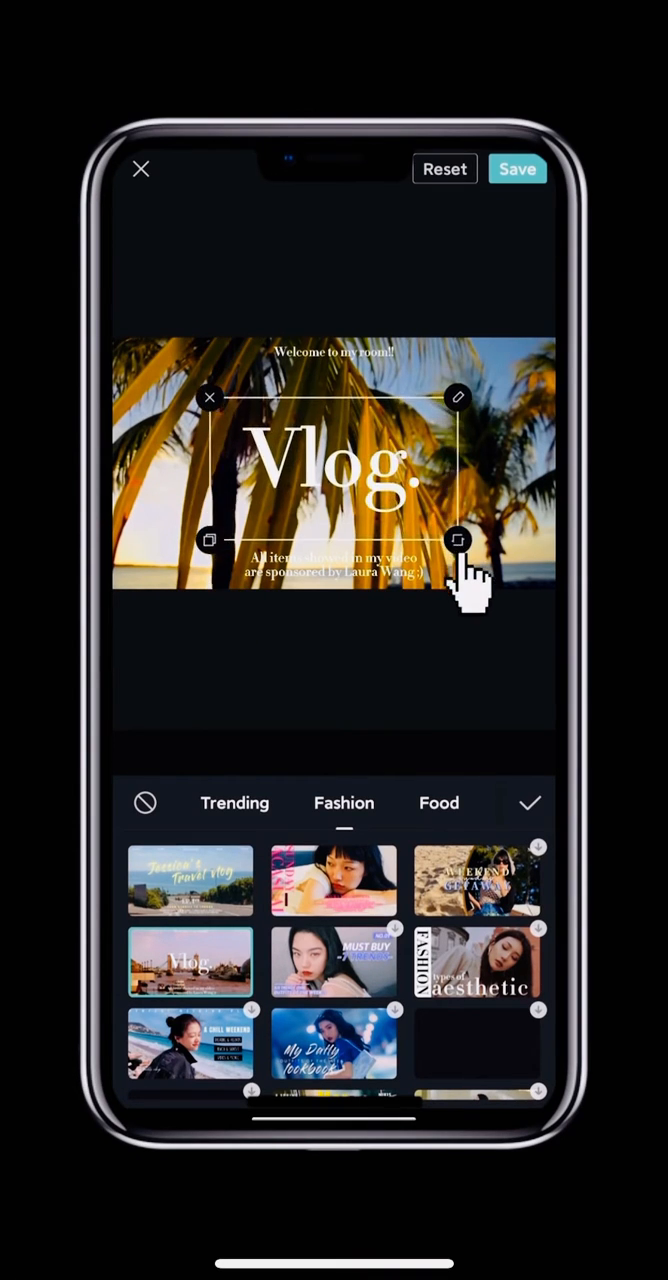
drag(458, 540, 444, 528)
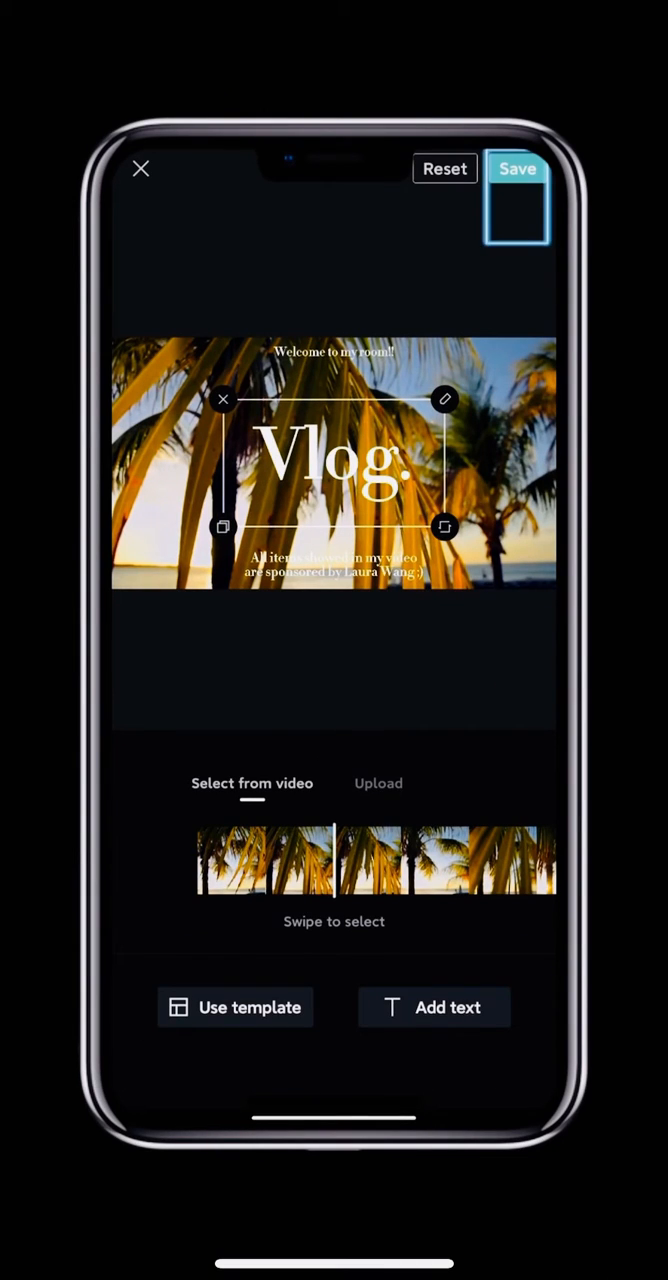
click(516, 168)
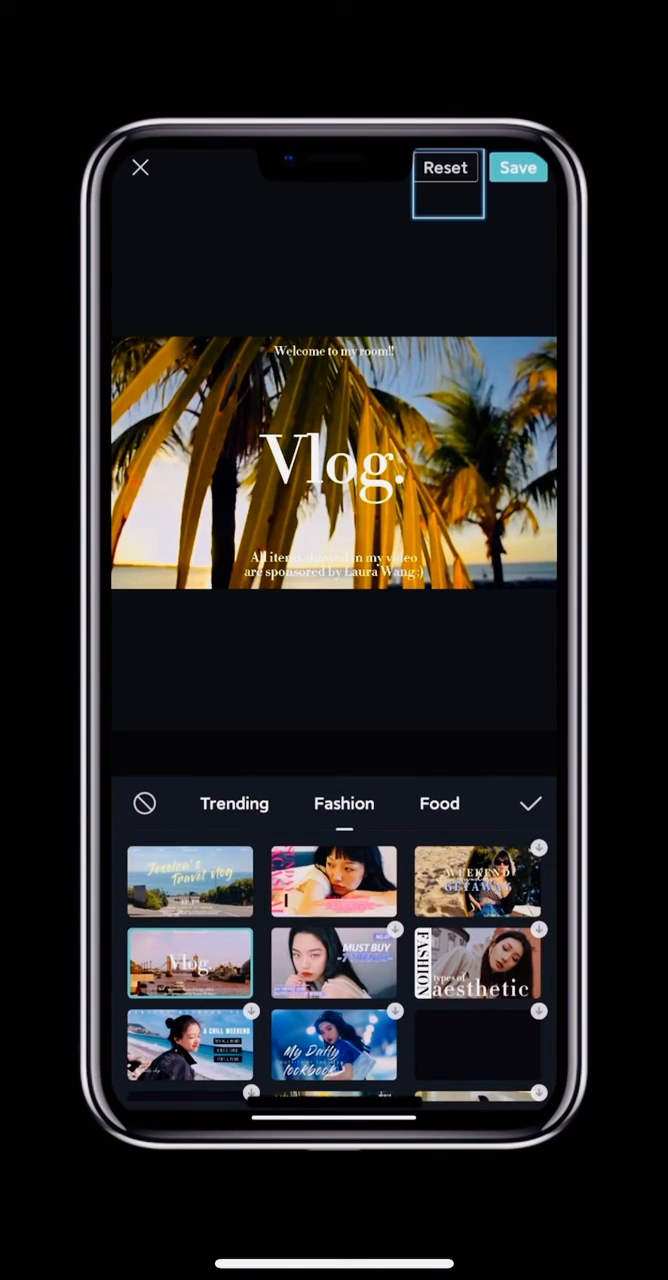
Save the Vlog cover and return to the main timeline
click(446, 168)
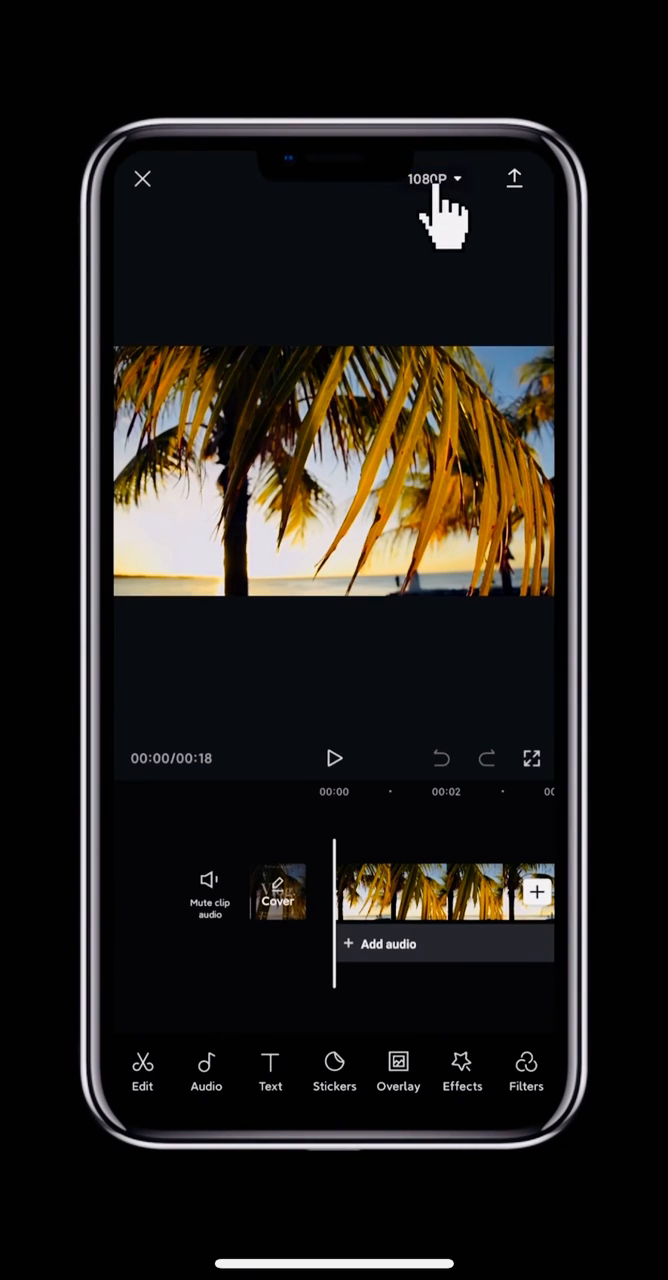
Export the video at 1080p and 60 fps, then share it to TikTok
click(432, 178)
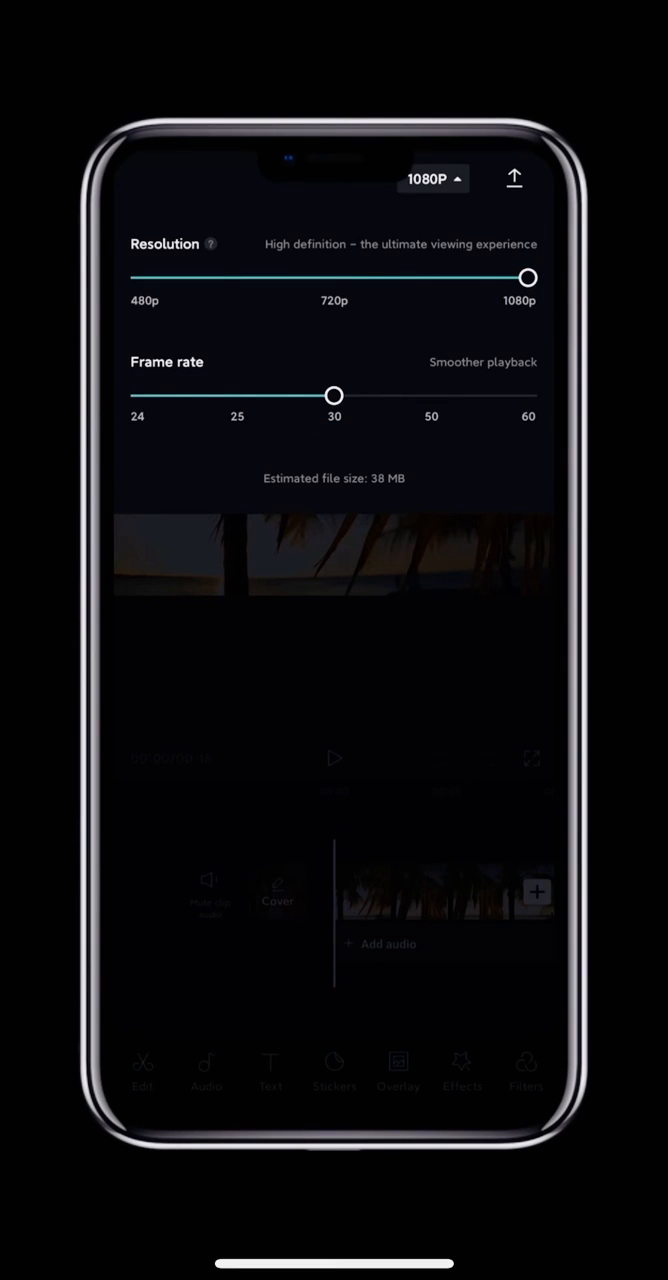
drag(334, 396, 434, 396)
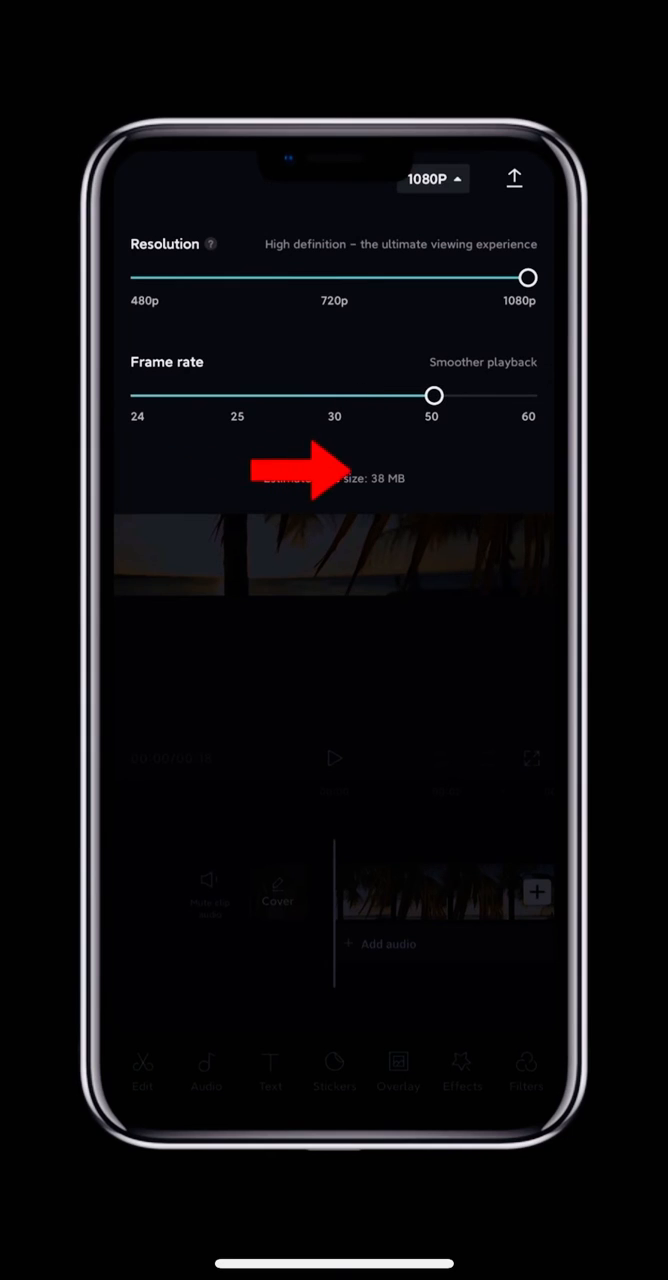
drag(434, 396, 528, 396)
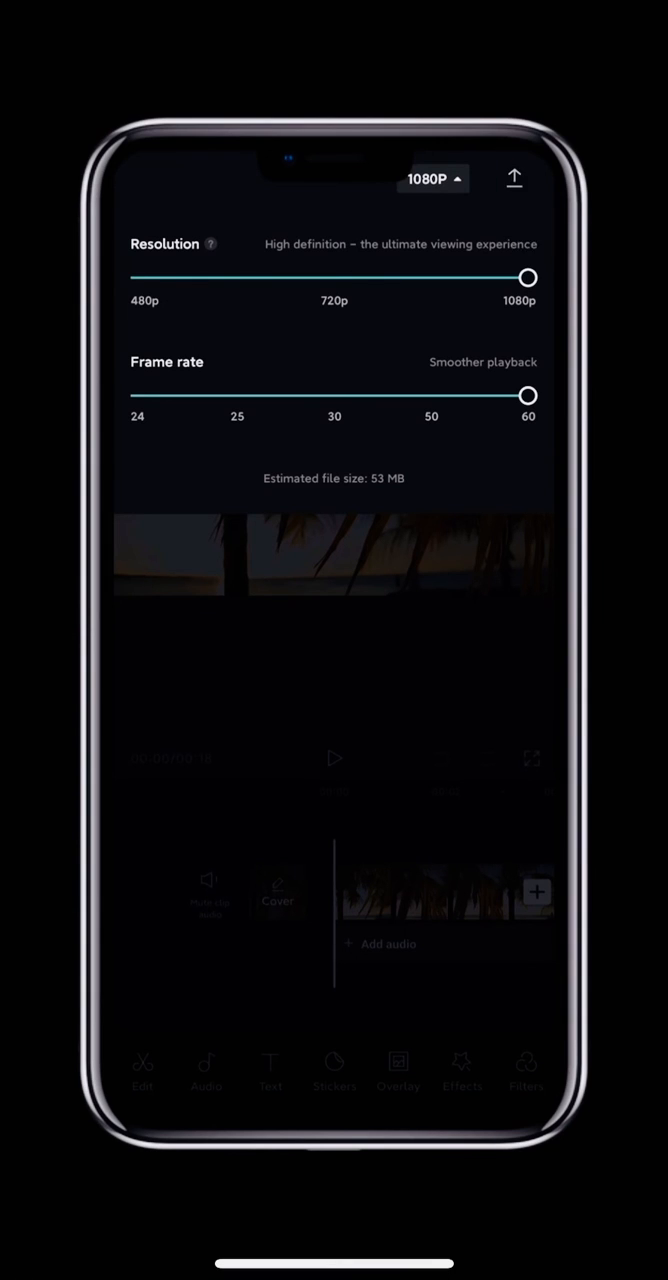
click(512, 178)
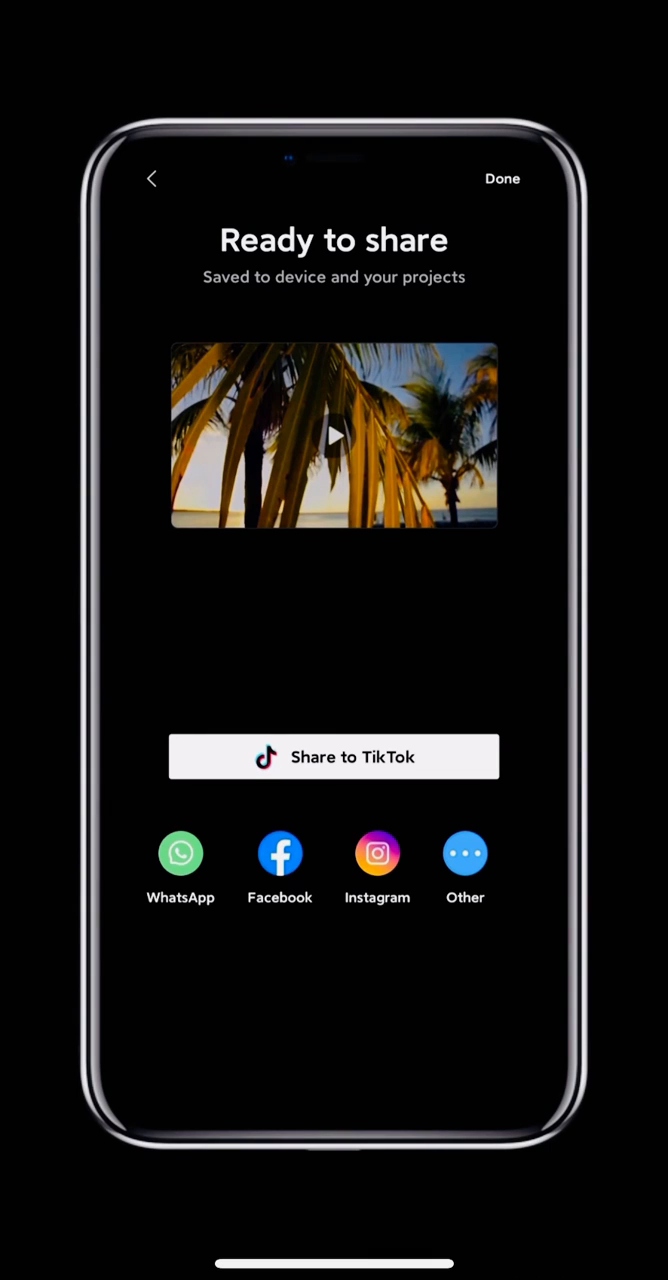
click(334, 756)
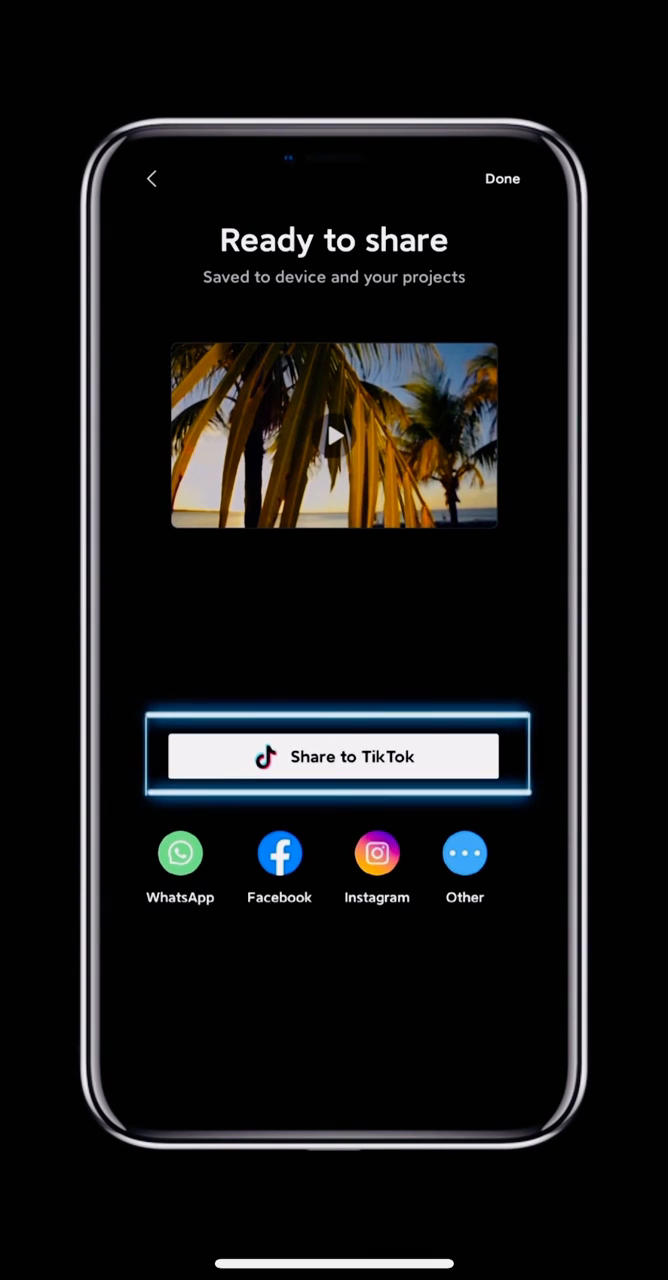